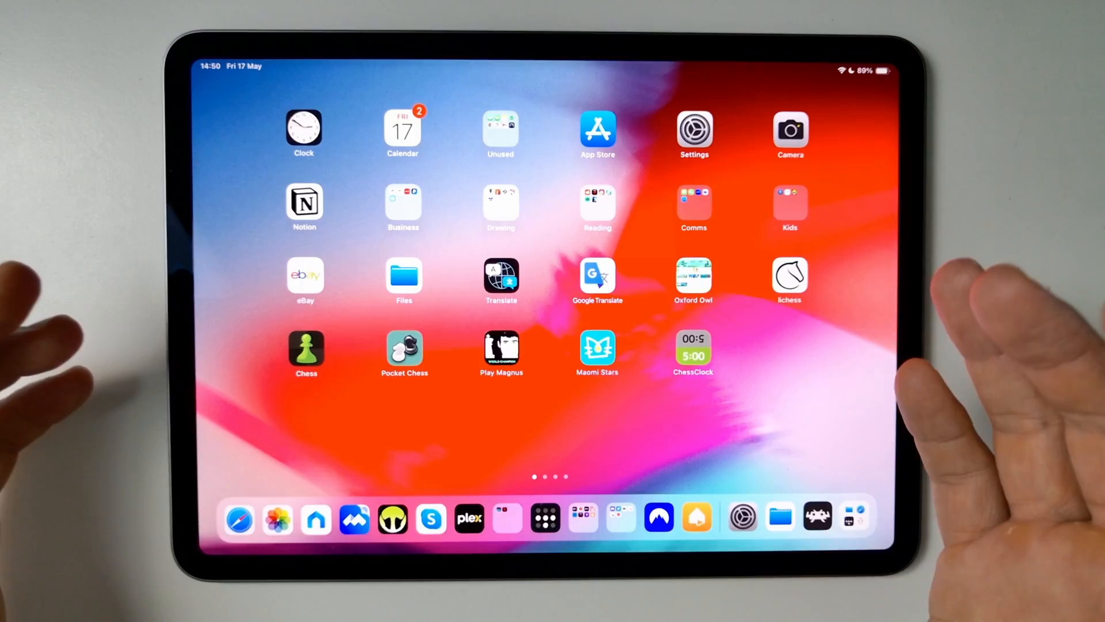
- Launch Files from the Home Screen, landing on the folder with Tekken 3 (USA).7z
{"action": "left_click", "coordinate": [404, 278]}
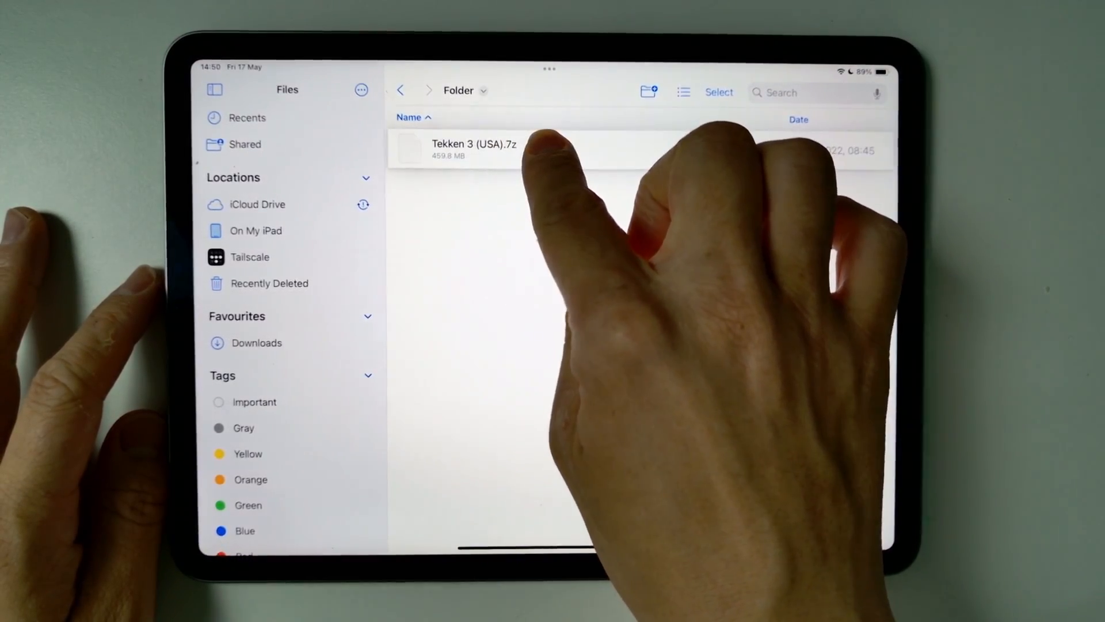
- Choose Rename from the Tekken 3 (USA).7z context menu to make its name editable
{"action": "right_click", "coordinate": [473, 150]}
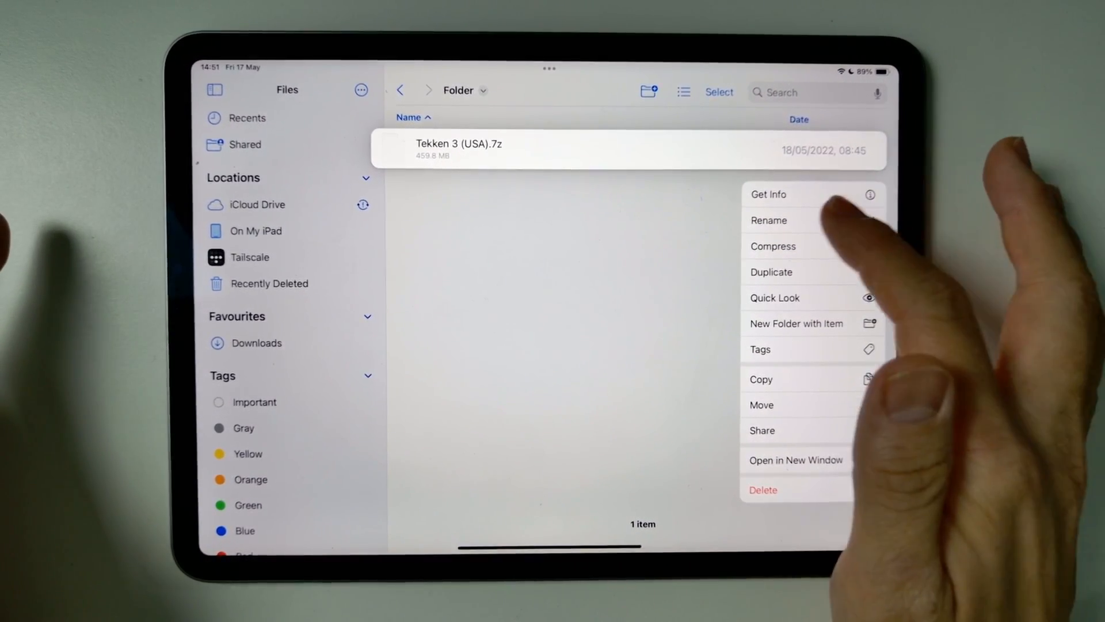
{"action": "left_click", "coordinate": [768, 220]}
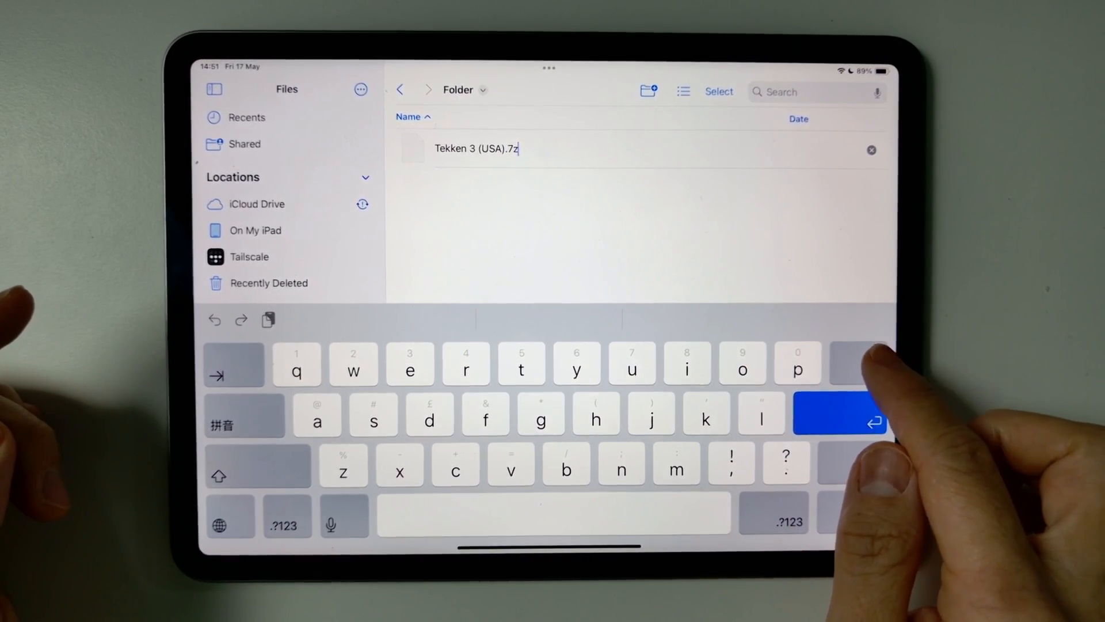
- Replace the 7z extension with zip and confirm Use ".zip", yielding Tekken 3 (USA).zip
{"action": "key", "text": "backspace"}
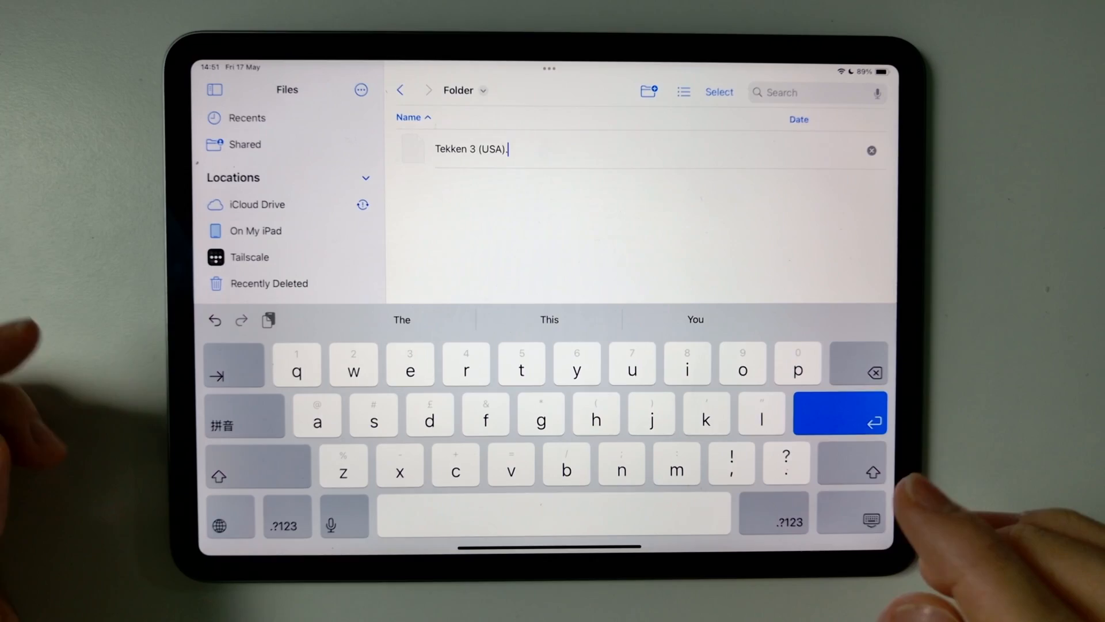
{"action": "type", "text": "zip"}
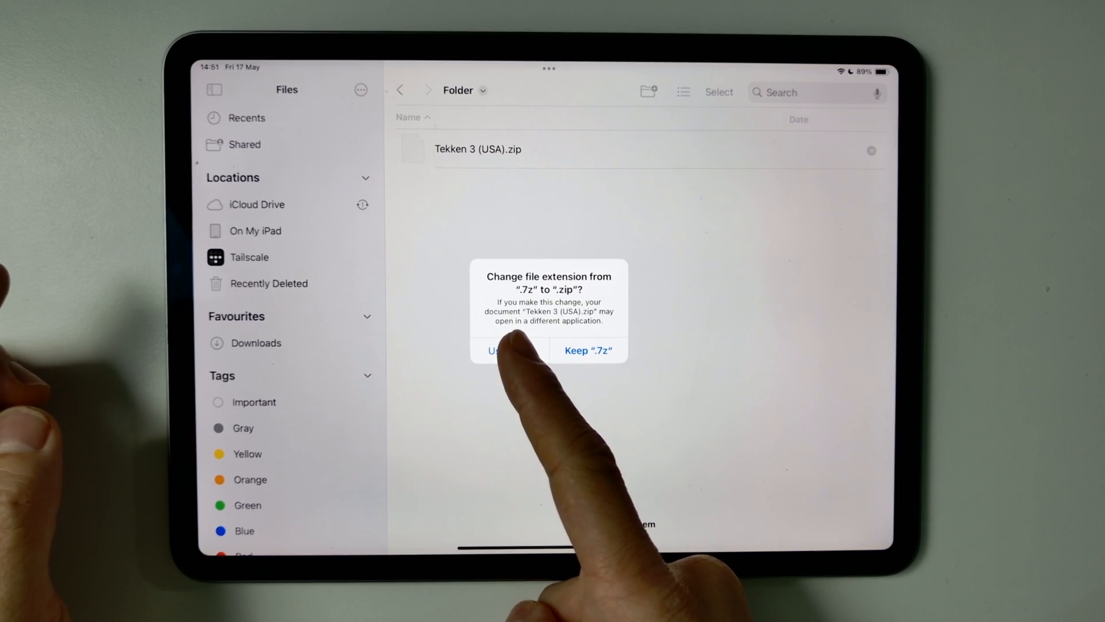
{"action": "left_click", "coordinate": [495, 350]}
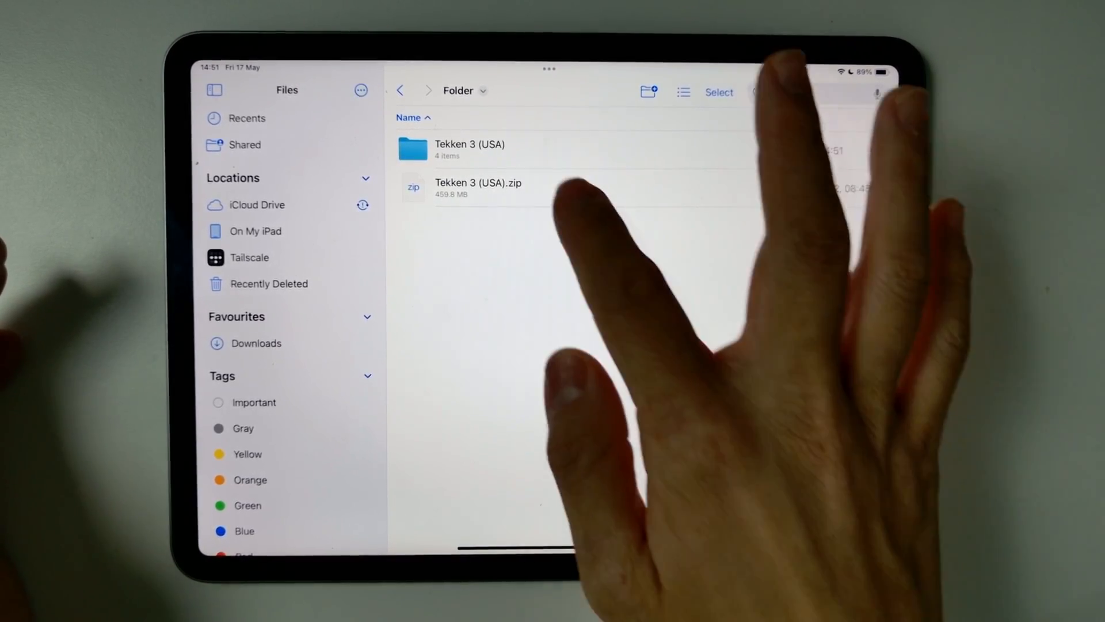
- Enter the extracted Tekken 3 (USA) folder showing the .cue and three Track .bin files
{"action": "double_click", "coordinate": [470, 149]}
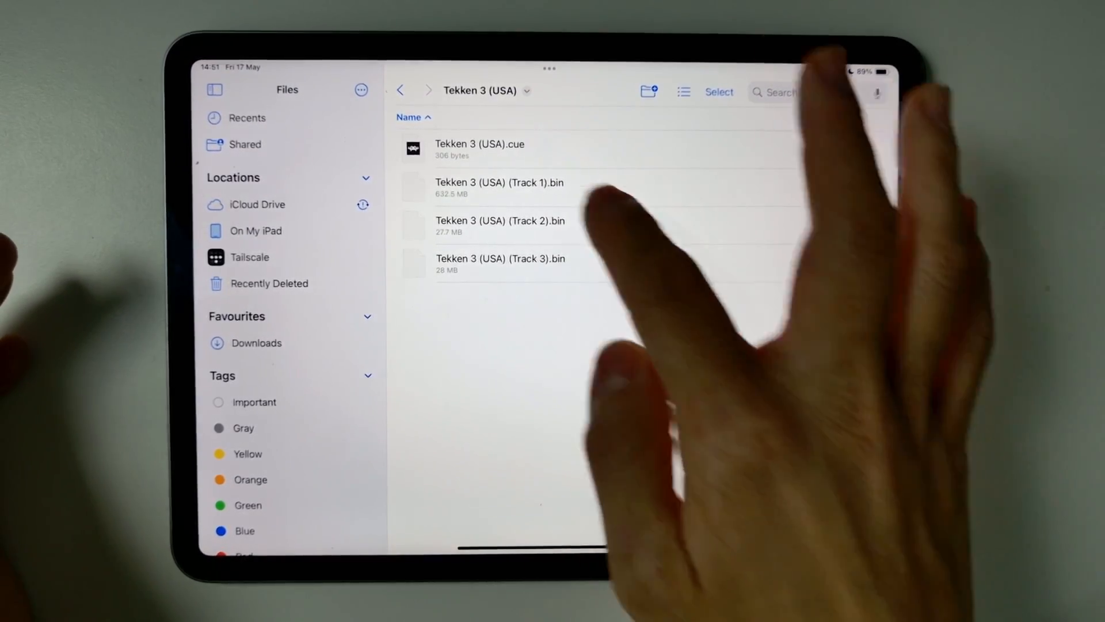
{"action": "left_click", "coordinate": [399, 90]}
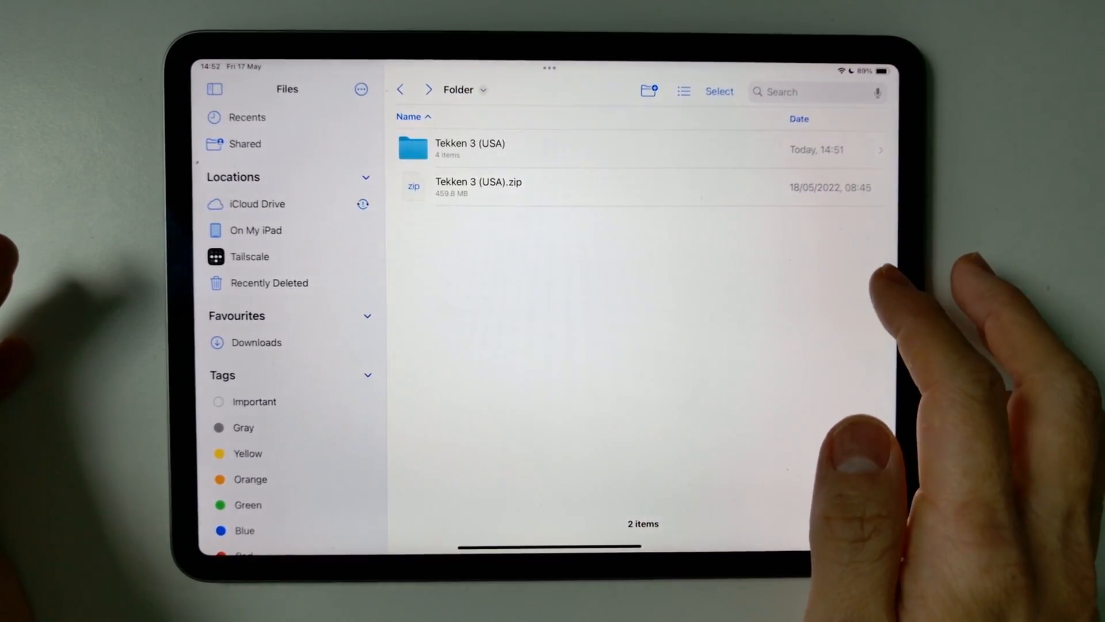